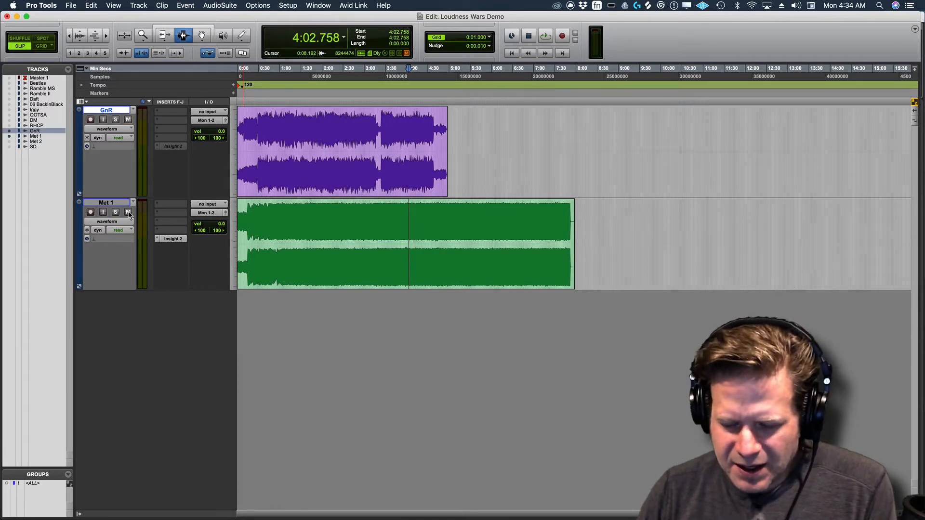
{"action": "mouse_move", "coordinate": [127, 212]}
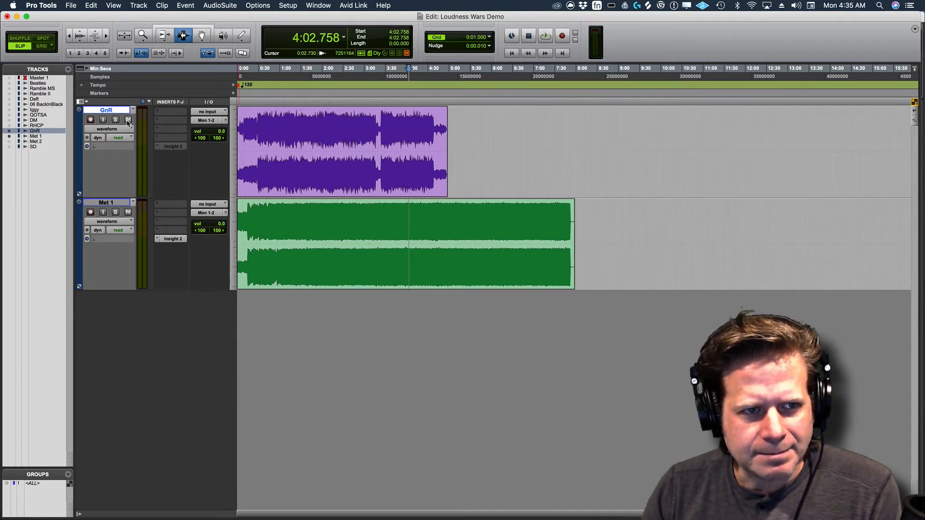
Mute GnR and bring up Met 1's Insight 2 meter, reading -4.4 LUFS integrated
{"action": "left_click", "coordinate": [127, 120]}
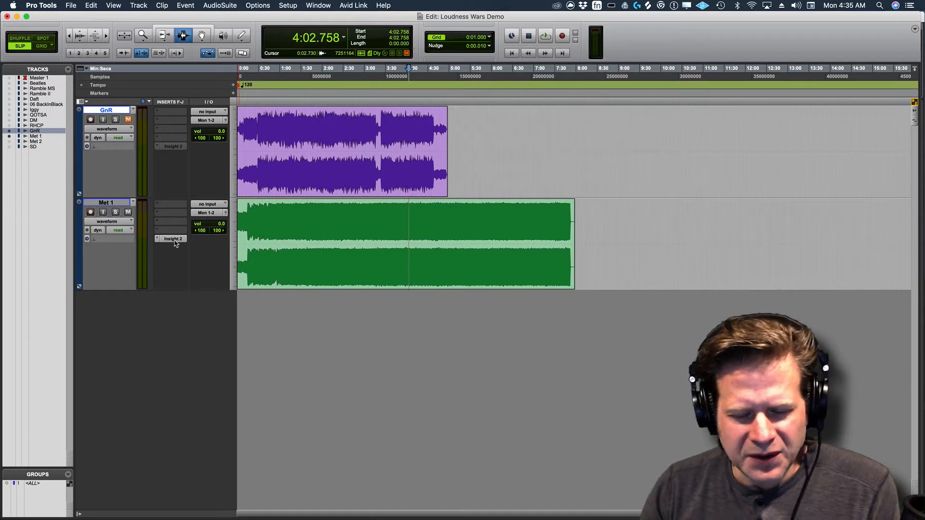
{"action": "mouse_move", "coordinate": [174, 239]}
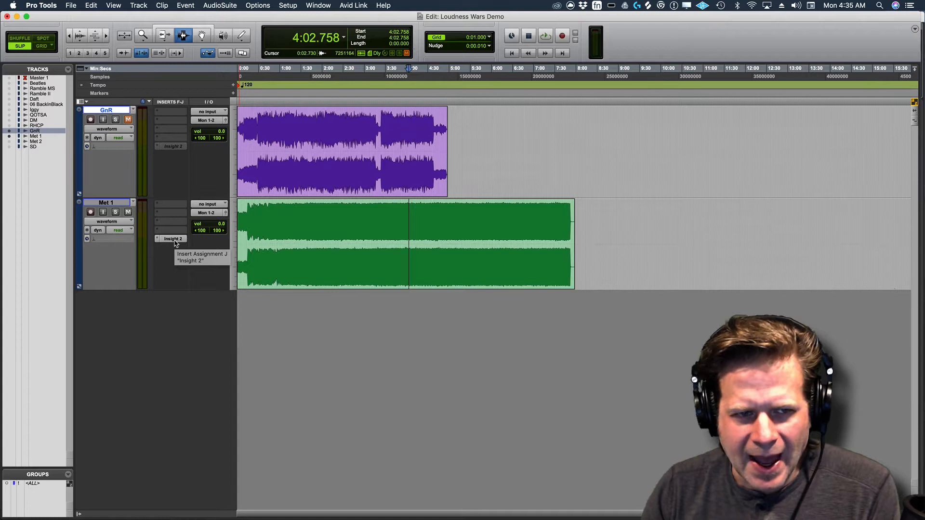
{"action": "left_click", "coordinate": [172, 239]}
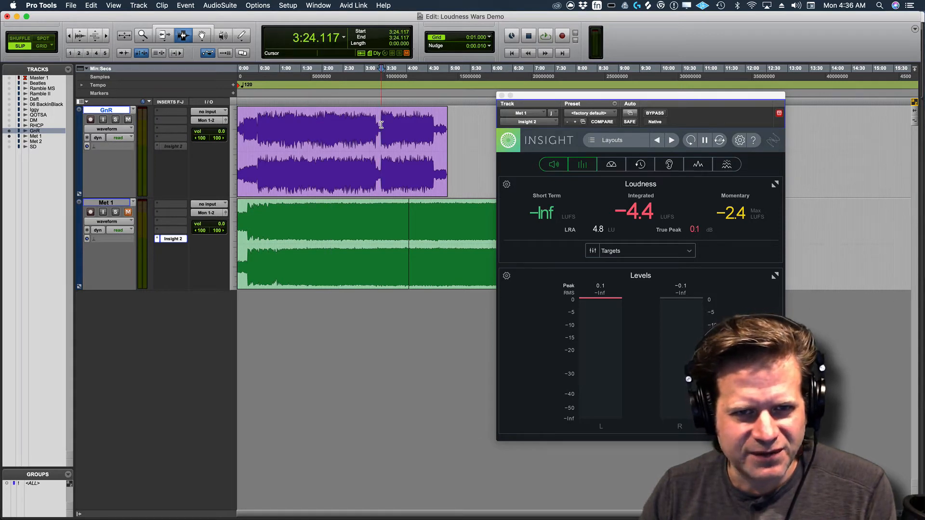
Close Met 1's Insight window so Met 1 can be muted and GnR unmuted
{"action": "left_click", "coordinate": [302, 137]}
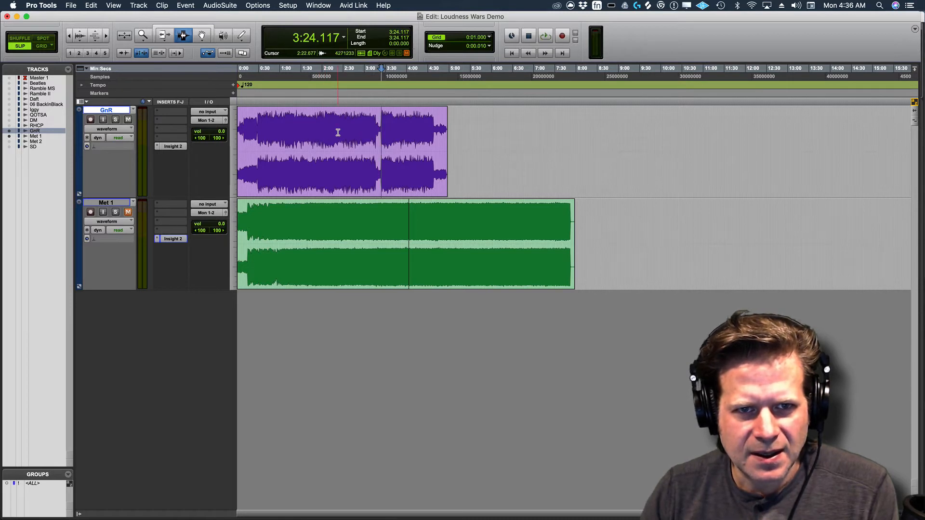
Measure GnR with its Insight 2 meter during playback: -10.9 LUFS integrated, 0.0 dB true peak
{"action": "left_click", "coordinate": [171, 147]}
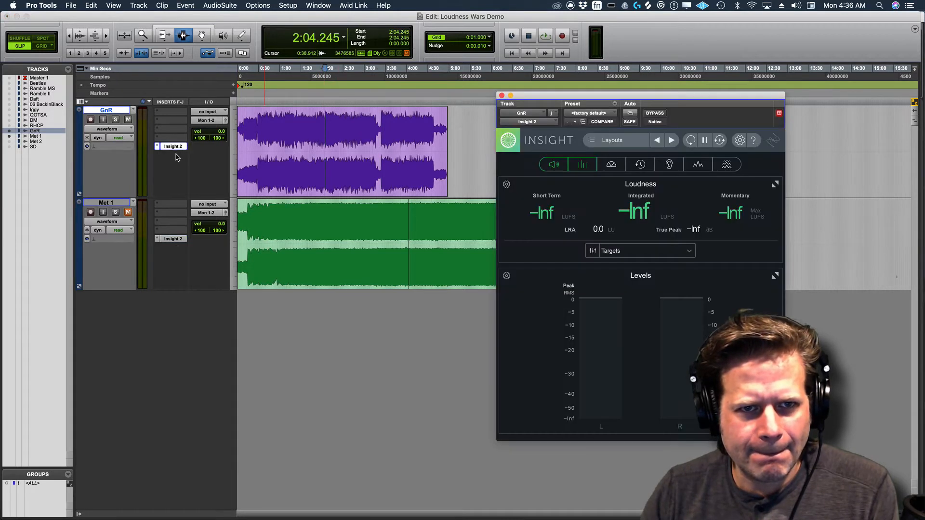
{"action": "left_click", "coordinate": [544, 36]}
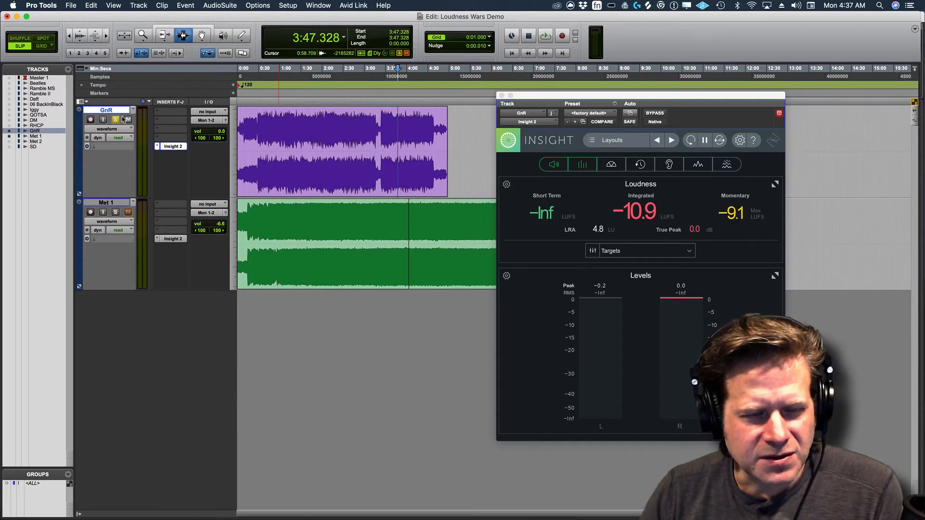
Mute GnR again before bringing in the remastered Metallica track as Met 2
{"action": "left_click", "coordinate": [545, 36]}
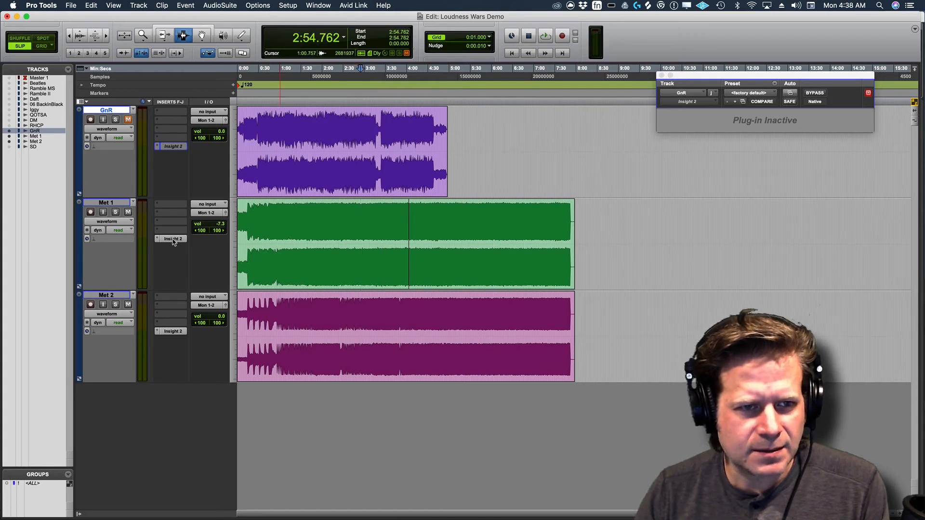
Compare Met 1 and Met 2 Insight meters side by side with Met 2 soloed, about -8.7 vs -13.8 LUFS
{"action": "left_click", "coordinate": [172, 239]}
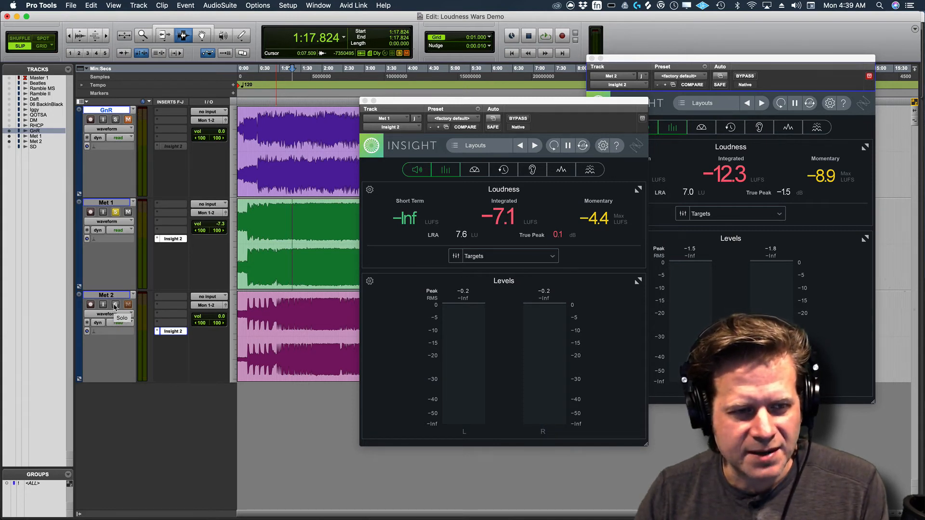
{"action": "left_click", "coordinate": [543, 38]}
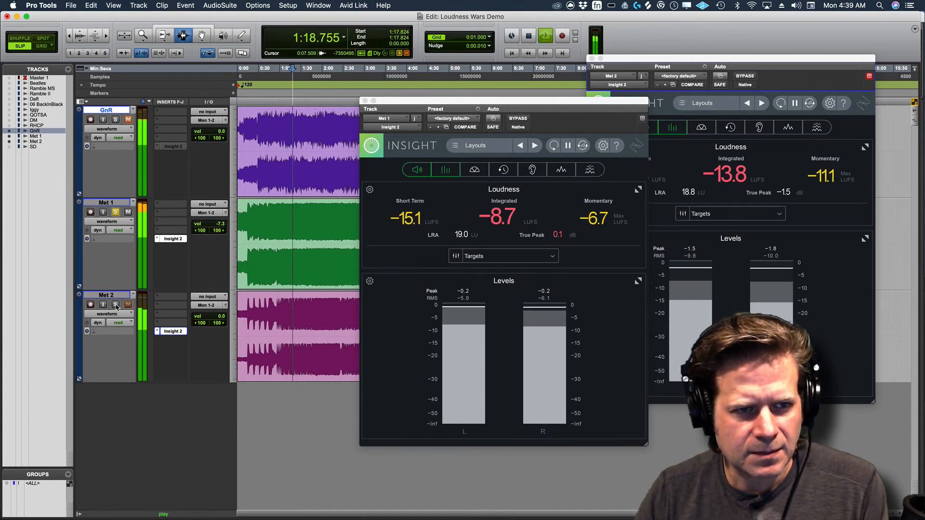